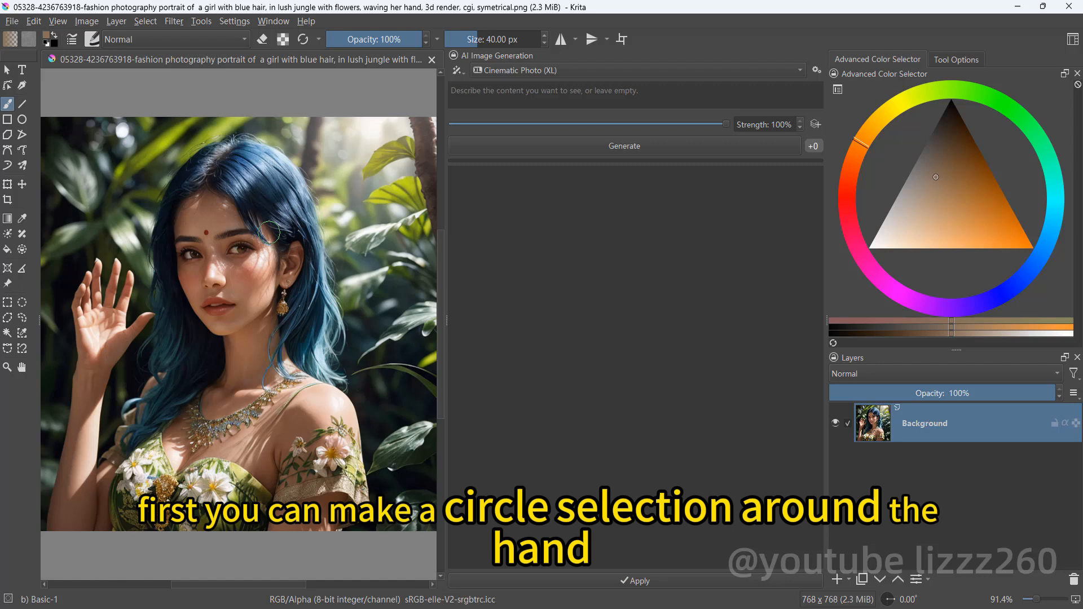
Circle-select the waving hand and start Live mode with the prompt 'right hand'.
left_click(22, 303)
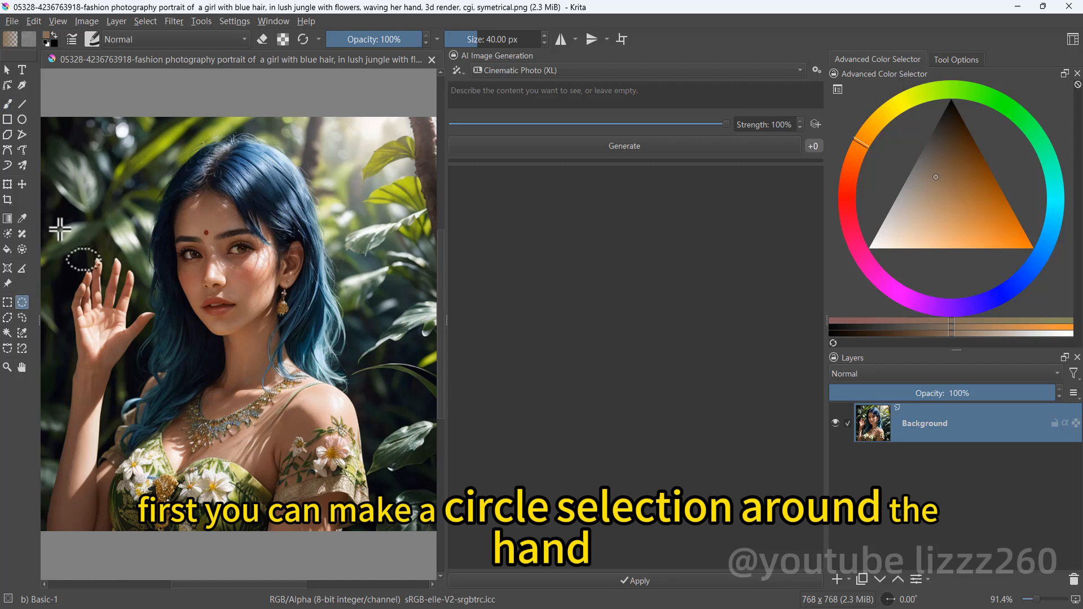
left_click_drag(59, 227, 180, 383)
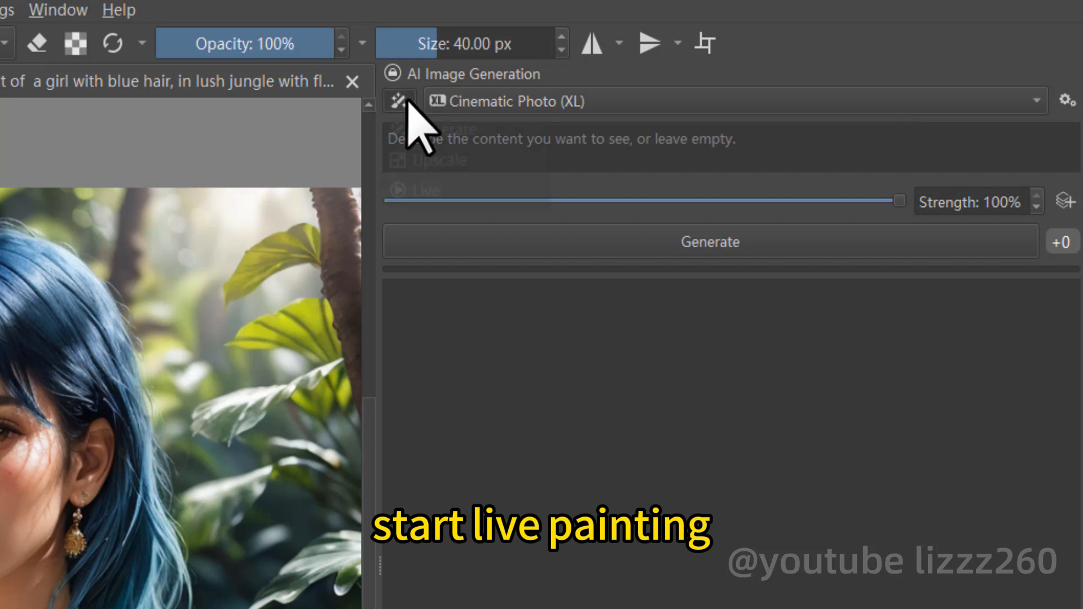
left_click(398, 100)
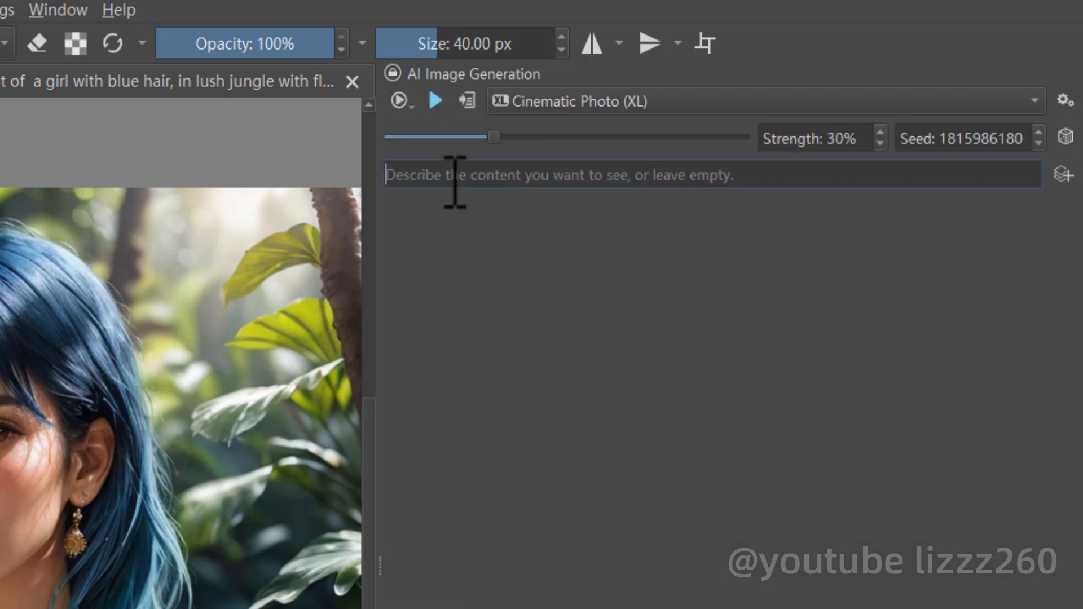
type("right hand")
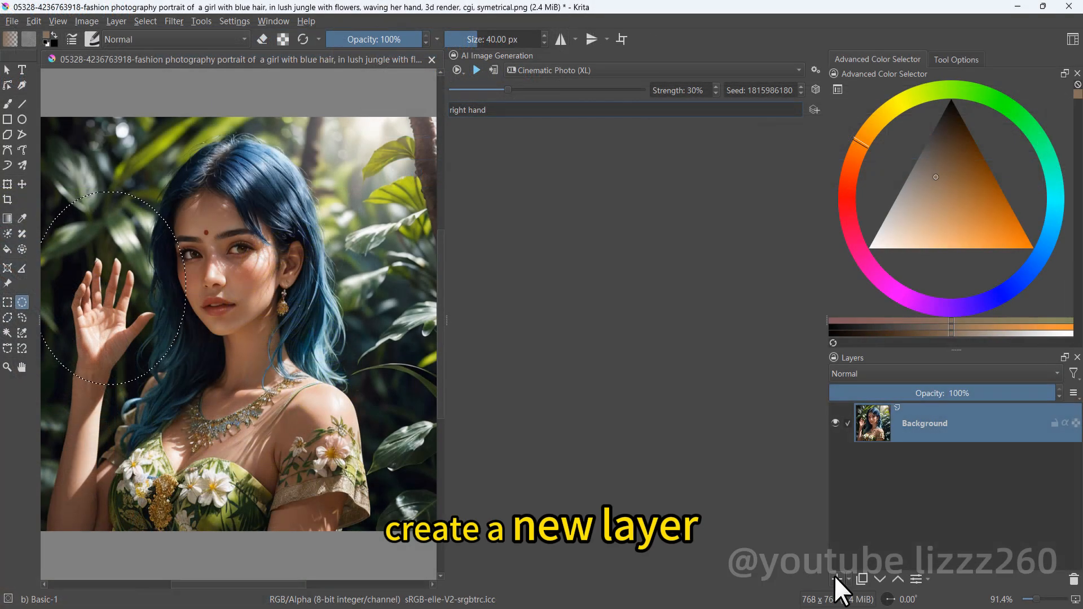
Paint black shading and skin-toned fingers on two new layers, raising Strength to 70%.
left_click(838, 579)
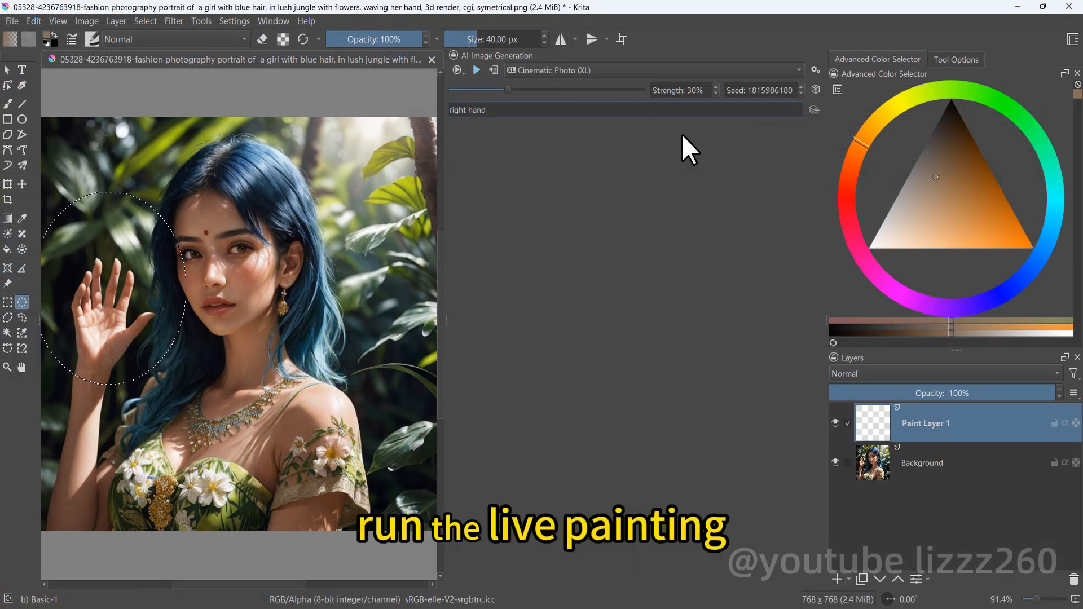
type("b")
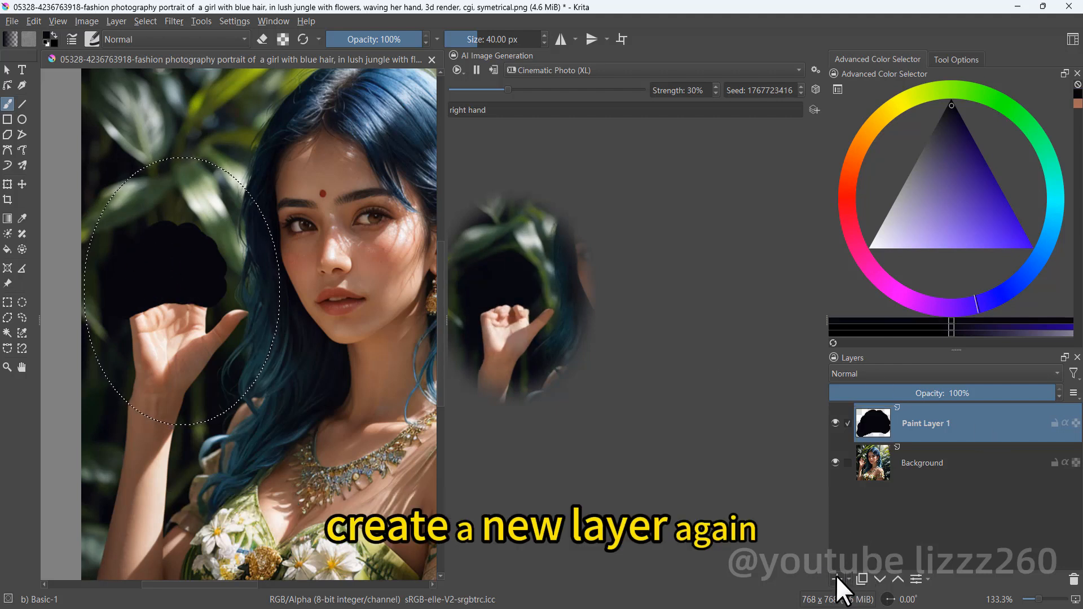
left_click(839, 579)
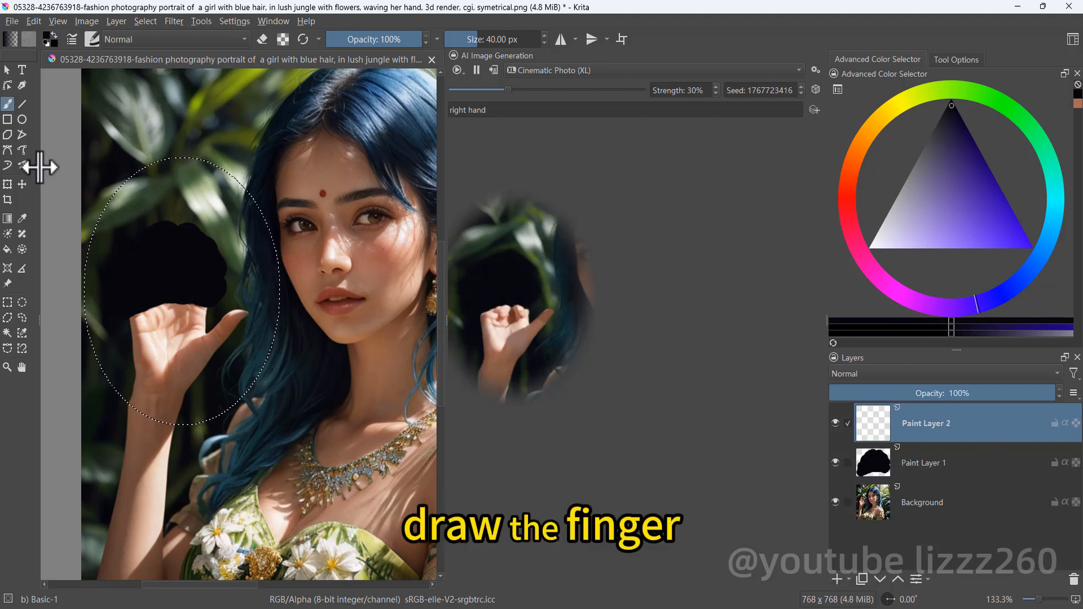
left_click_drag(201, 234, 201, 297)
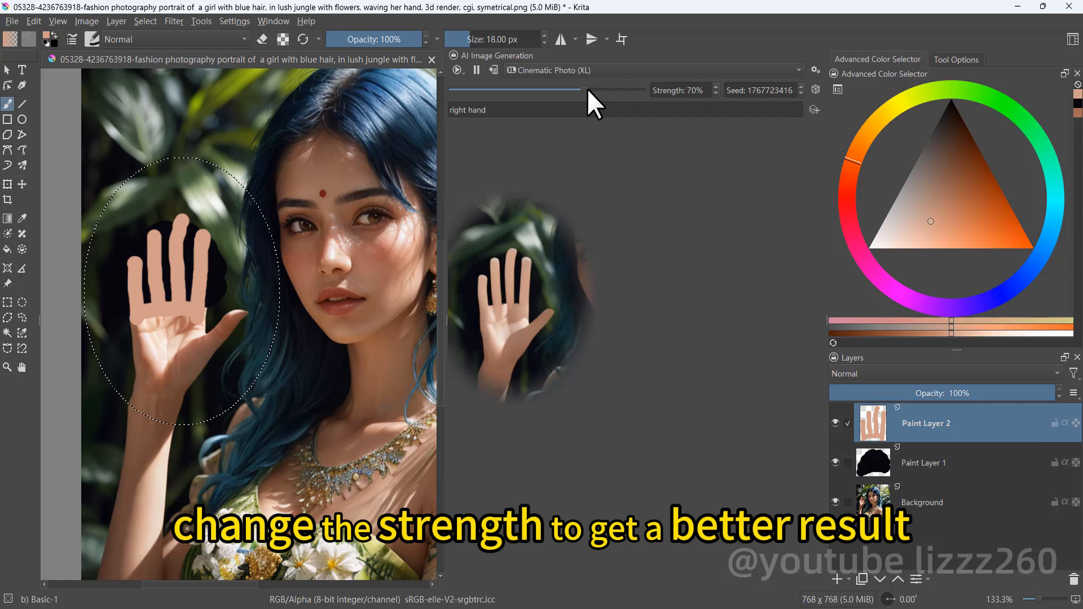
left_click_drag(585, 89, 546, 90)
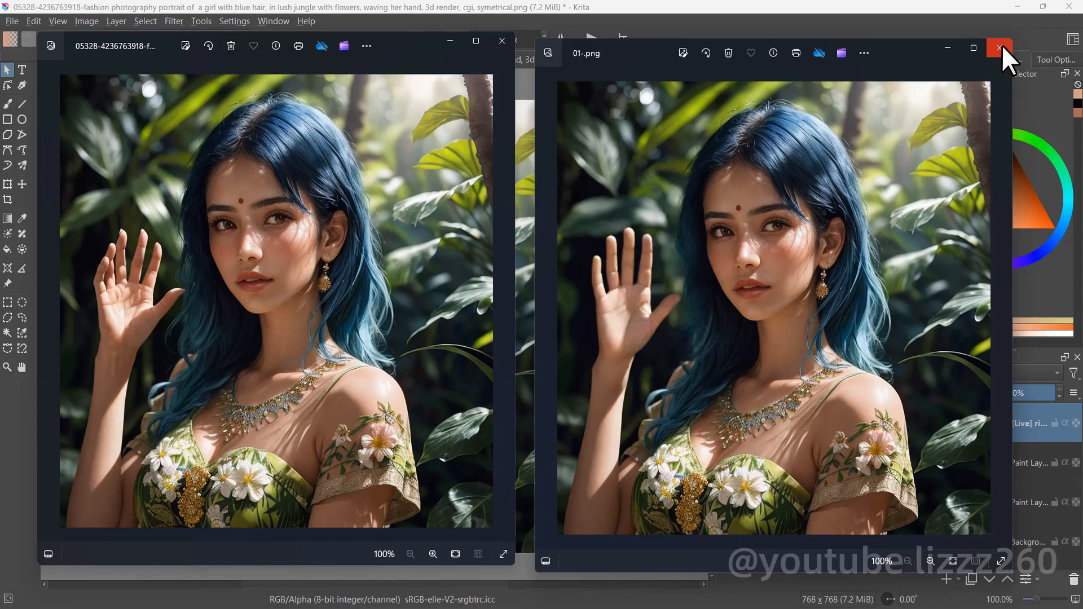
Close the corrected portrait window after comparing it with the original in Photos.
left_click(998, 48)
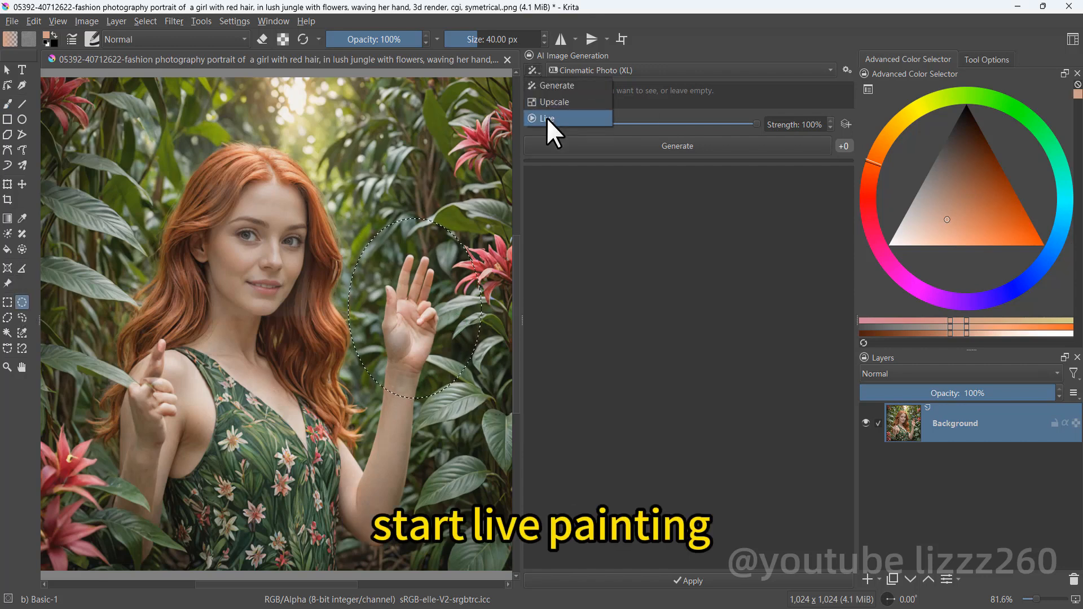
Run live painting with the prompt 'left hand' and keep the rendered hand as a layer.
left_click(547, 118)
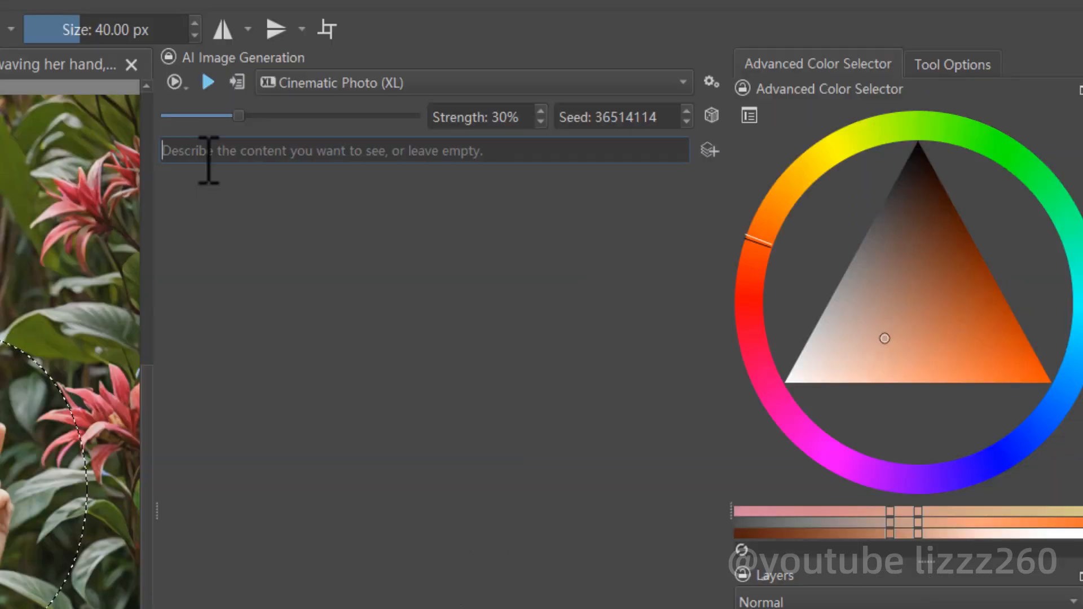
type("left hand")
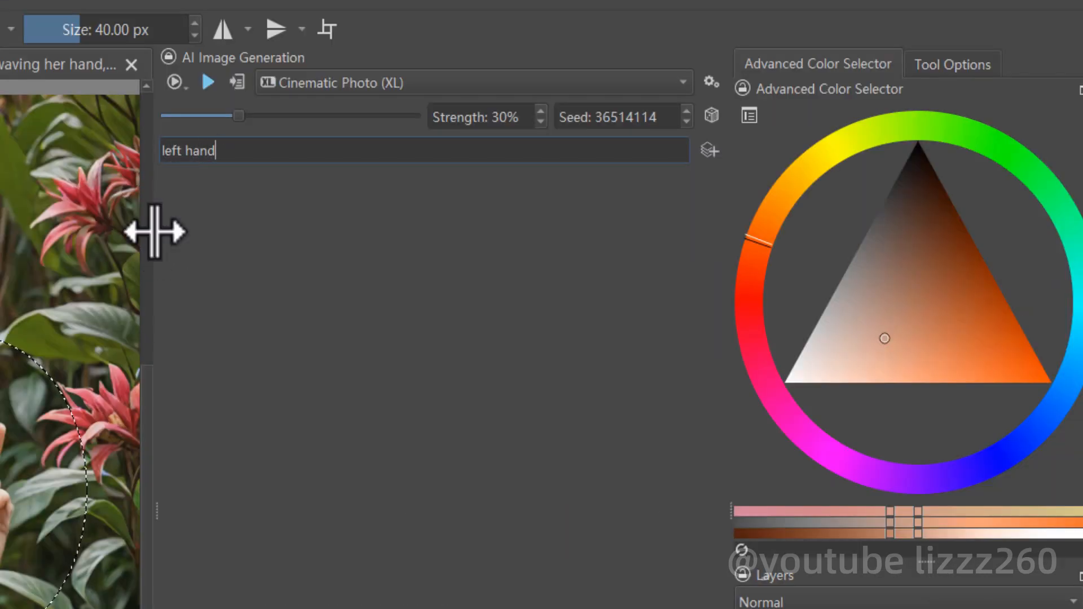
left_click(208, 81)
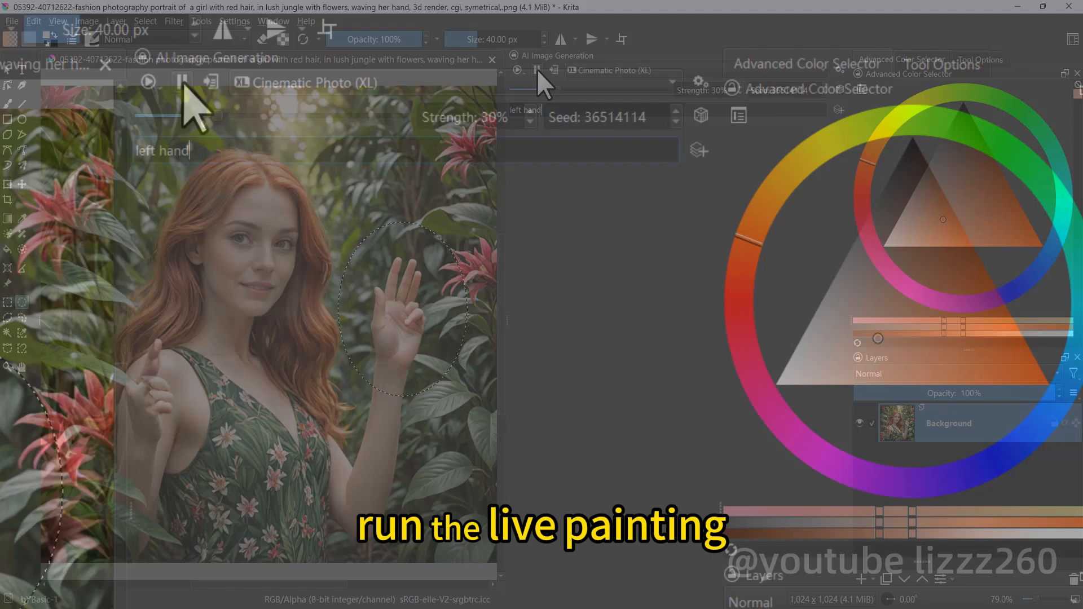
left_click(861, 579)
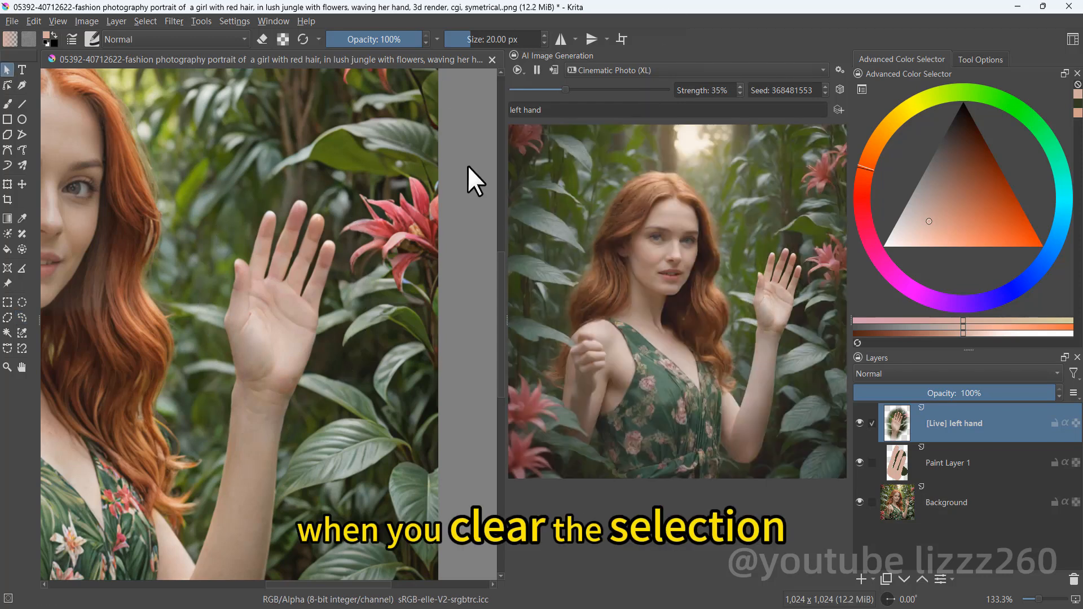
mouse_move(162, 162)
type("arm")
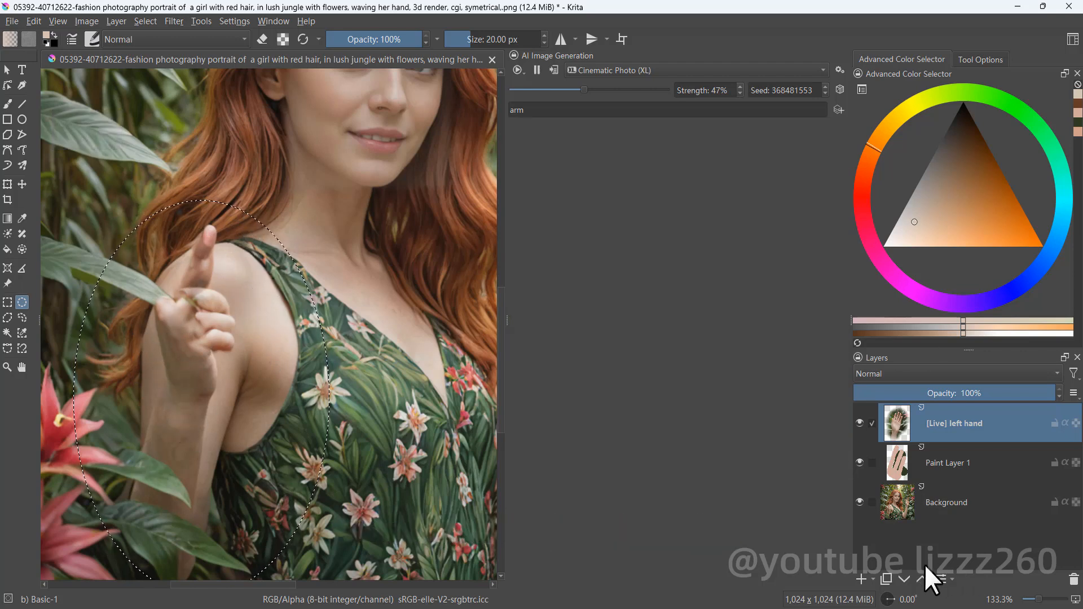
Brush skin color over the shoulder on a new layer and raise Strength to 56%.
left_click(861, 579)
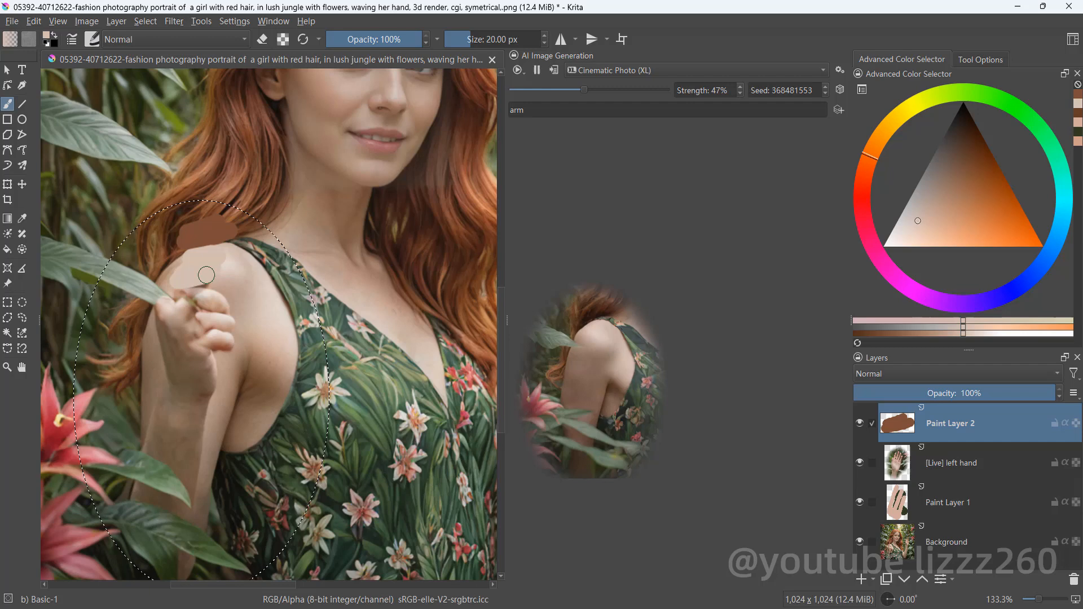
left_click_drag(205, 275, 146, 413)
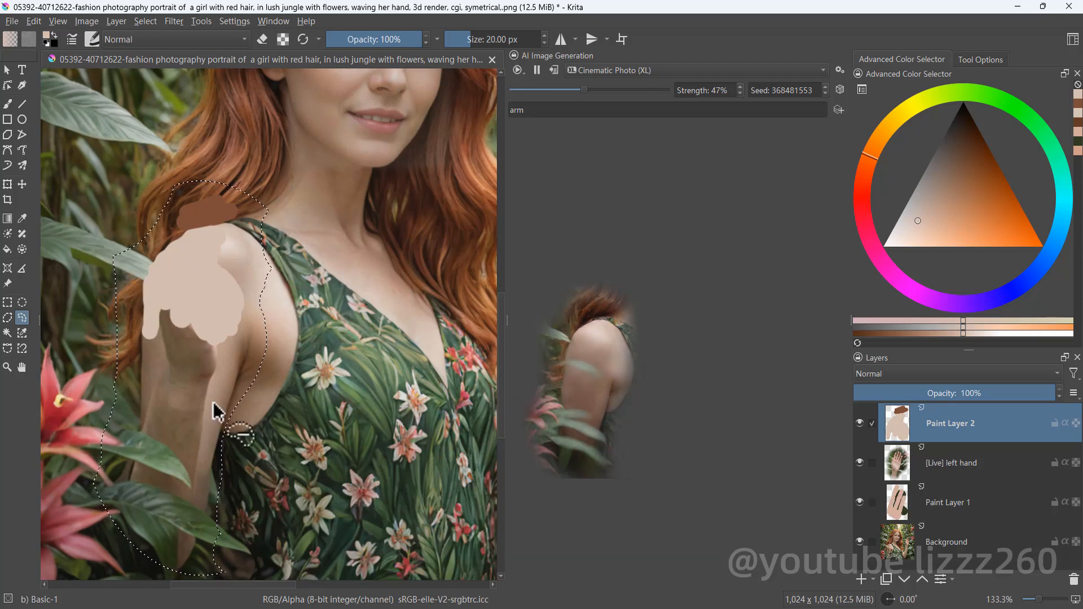
left_click_drag(585, 90, 598, 90)
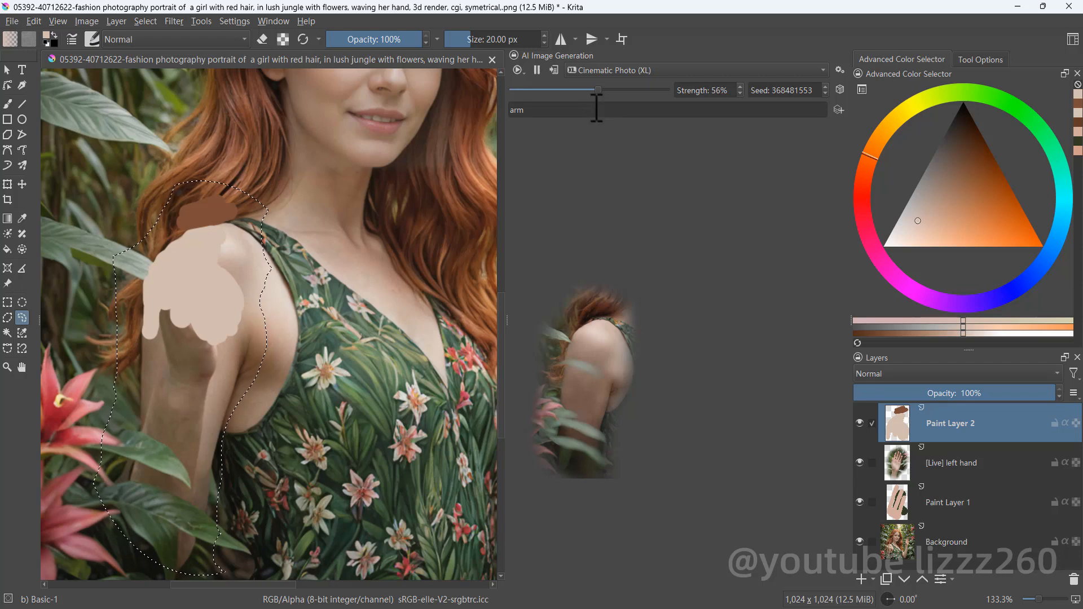
left_click_drag(598, 90, 590, 90)
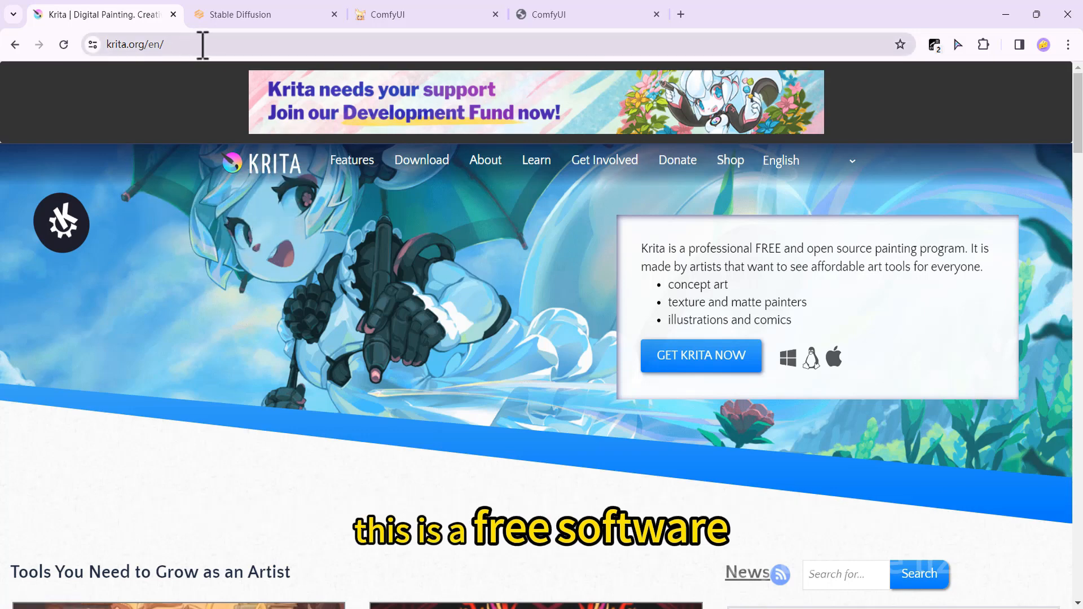
Go to github.com/Acly/krita-ai-diffusion and jump to its Download section.
left_click(266, 14)
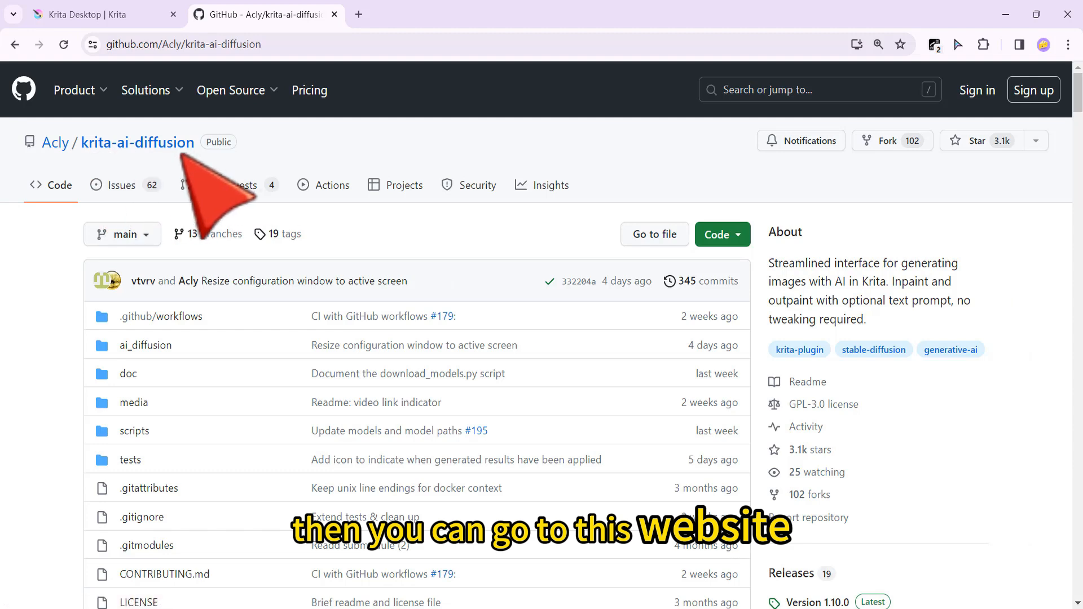
scroll("down", 3)
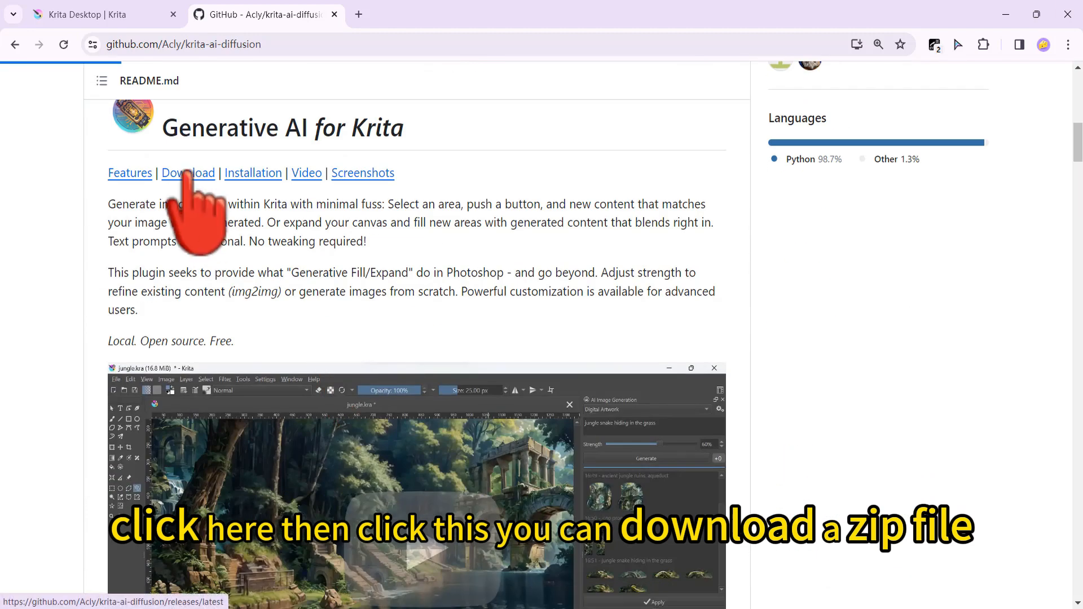
left_click(188, 173)
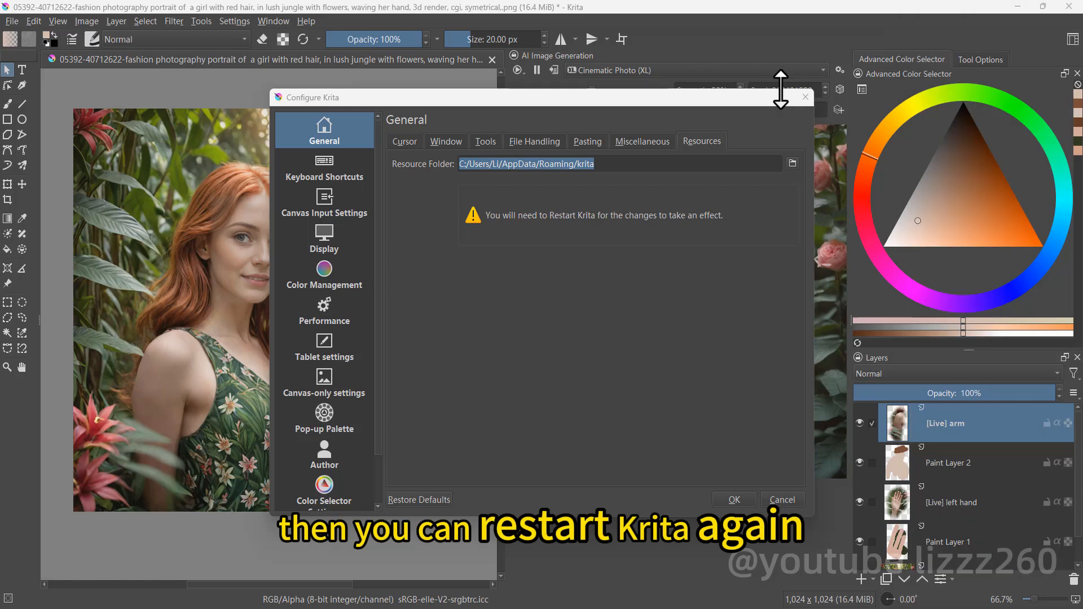
Check AI Image Diffusion in Python Plugin Manager and show the AI Image Generation docker.
scroll("down", 3)
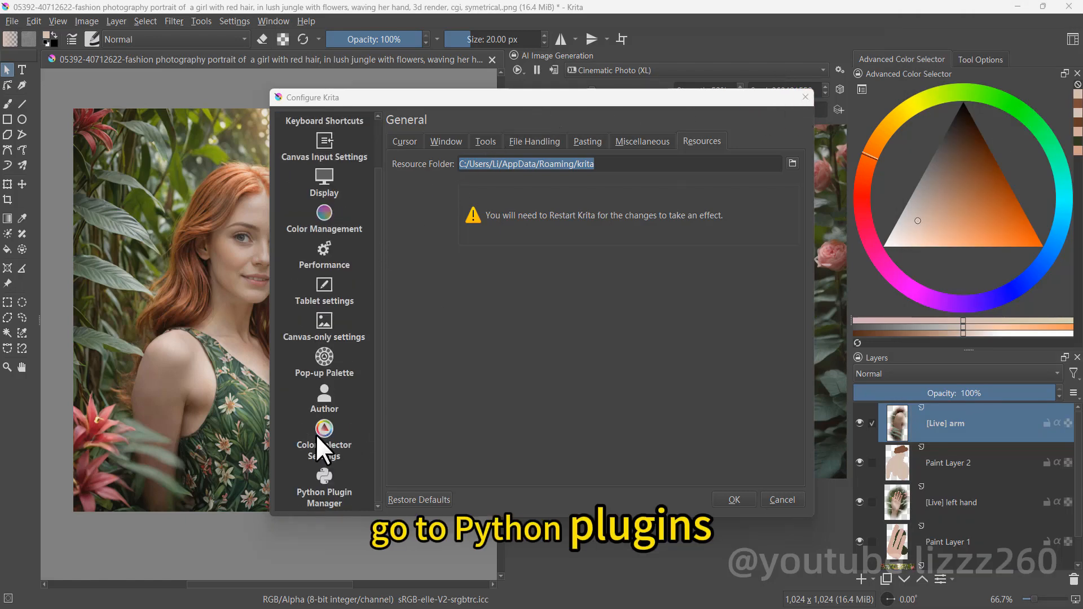
left_click(324, 488)
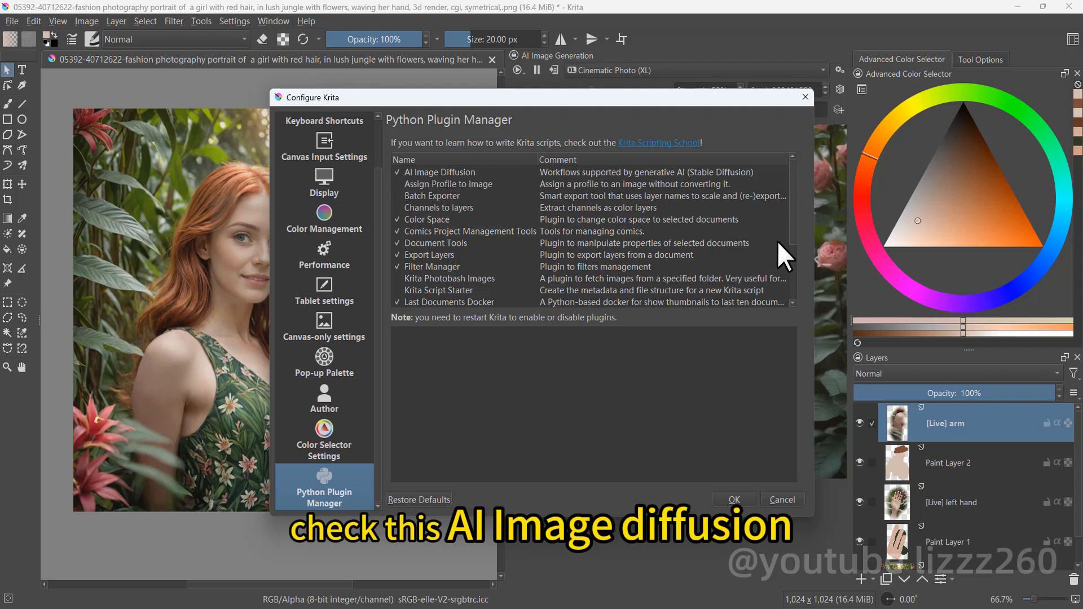
left_click(235, 20)
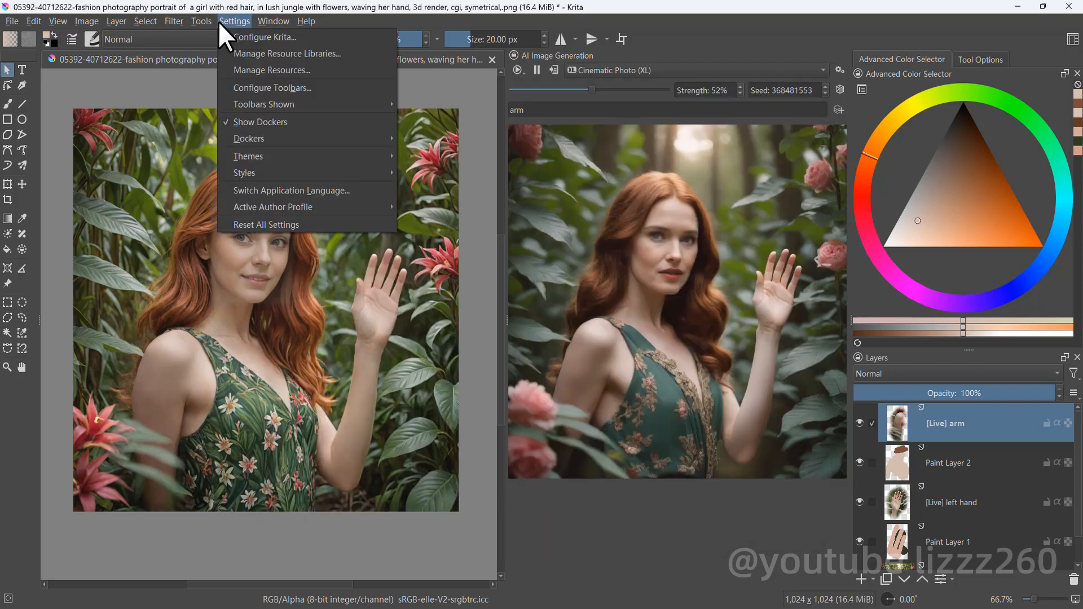
left_click(248, 138)
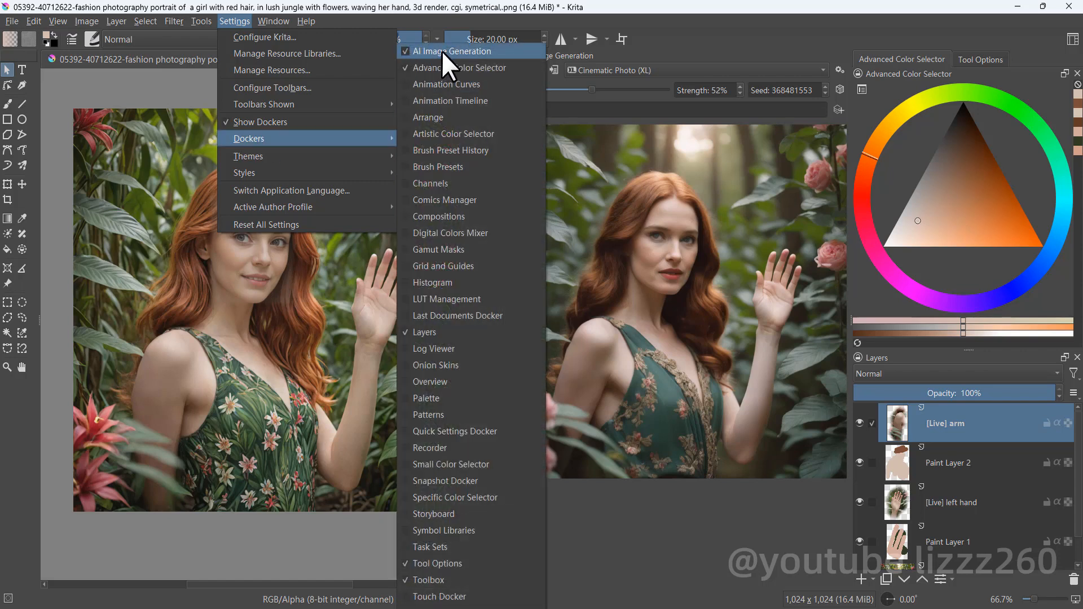
left_click(454, 51)
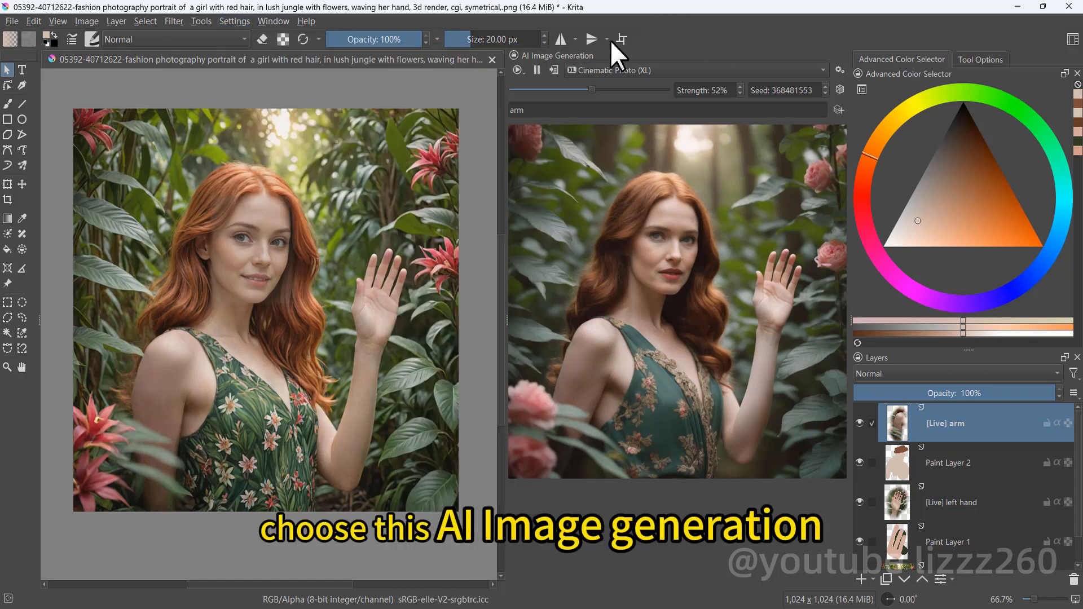
mouse_move(666, 237)
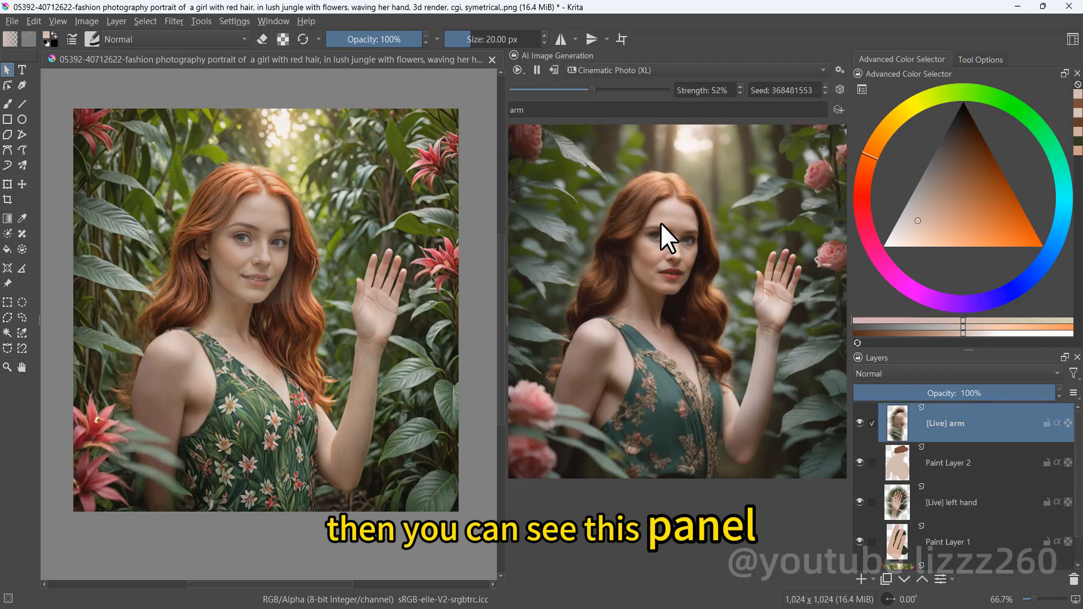
Set the connection to 'Local server managed by Krita plugin' and install ComfyUI with recommended models.
left_click(840, 70)
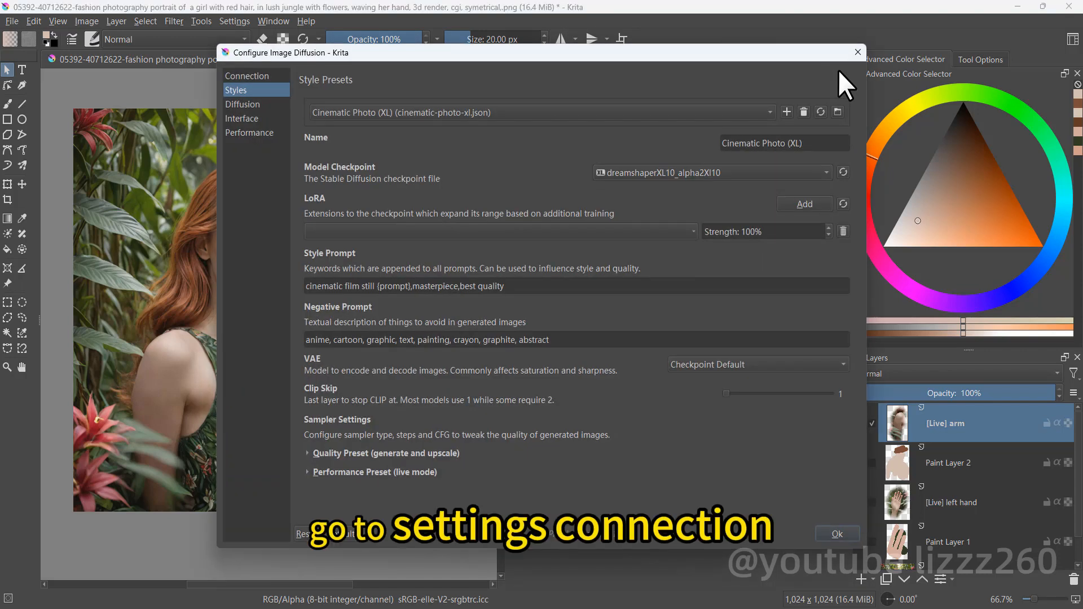
left_click(247, 76)
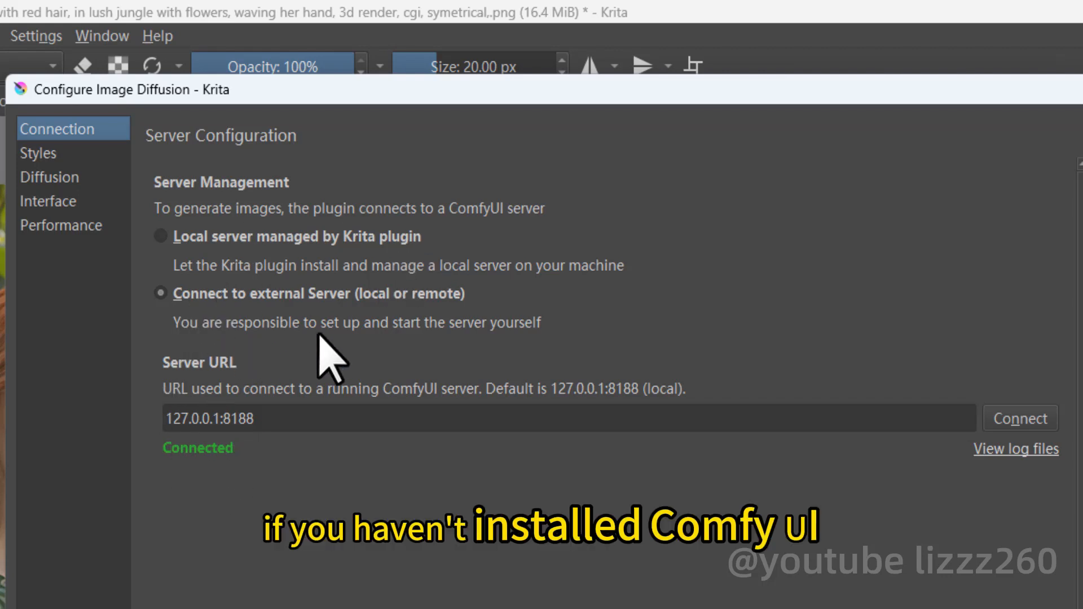
mouse_move(193, 297)
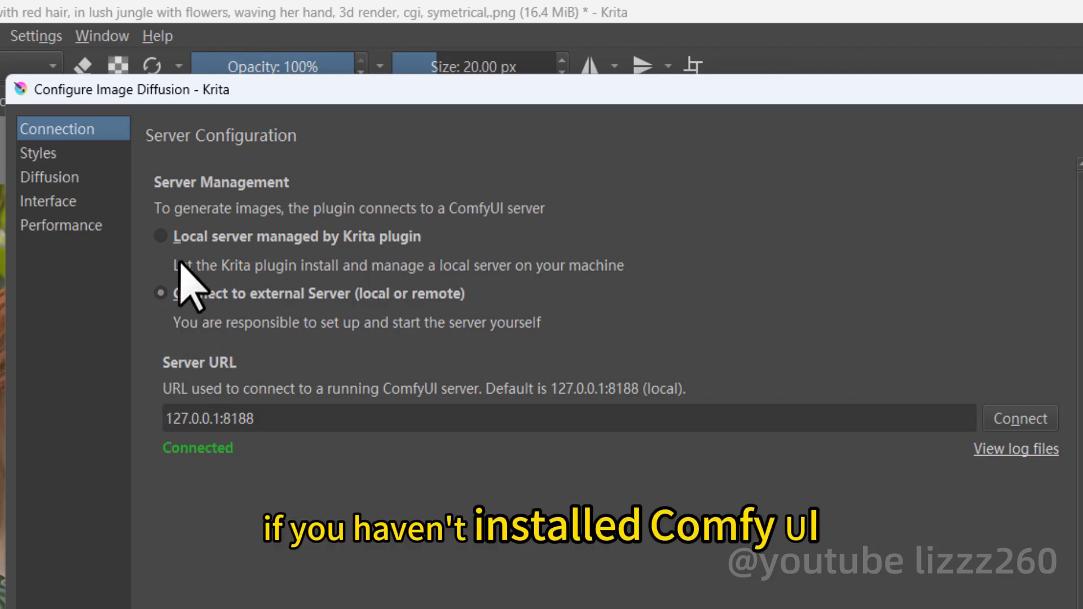
left_click(160, 236)
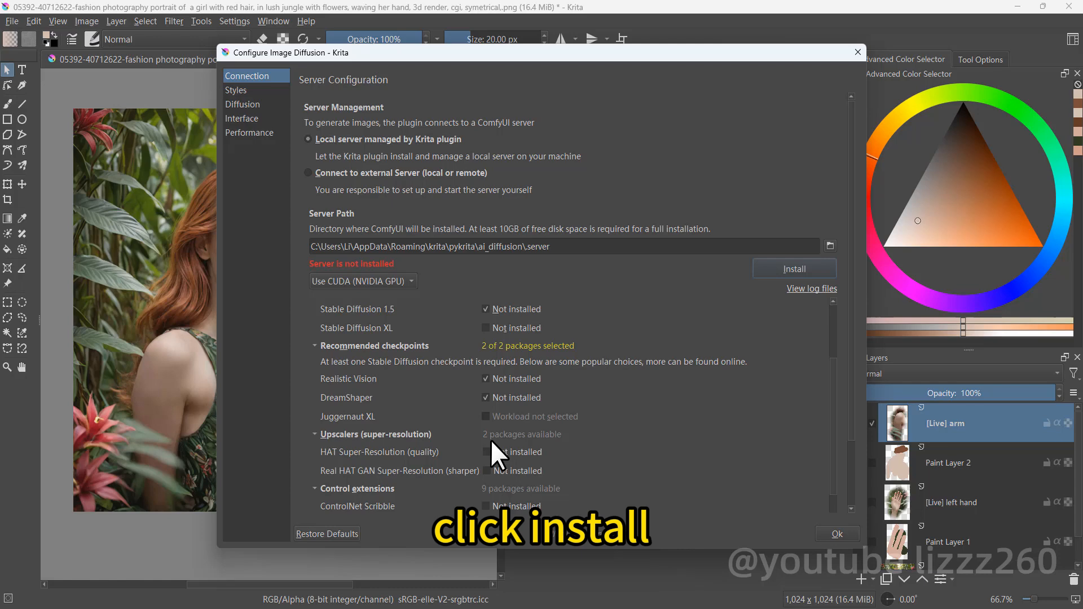
left_click(793, 268)
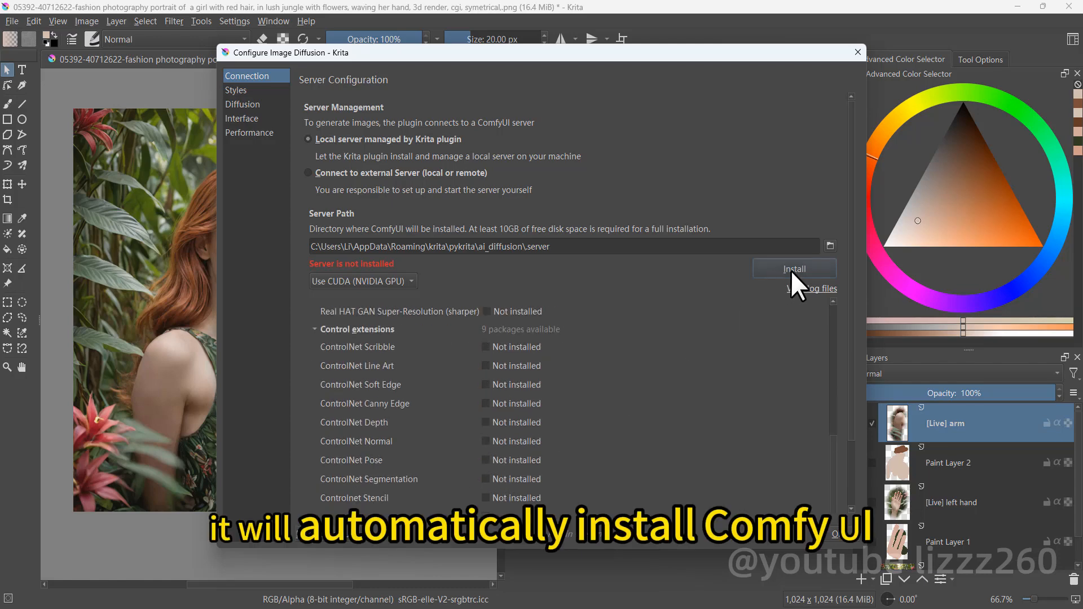
mouse_move(781, 79)
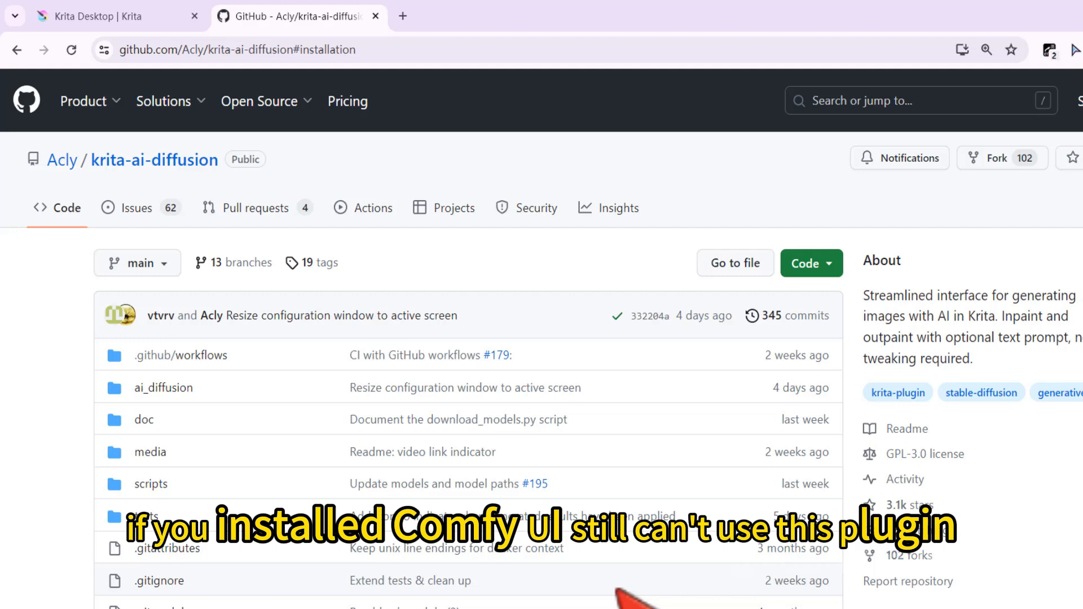
Scroll to Installation and open the 'required extensions and models' ComfyUI requirements page.
scroll("down", 3)
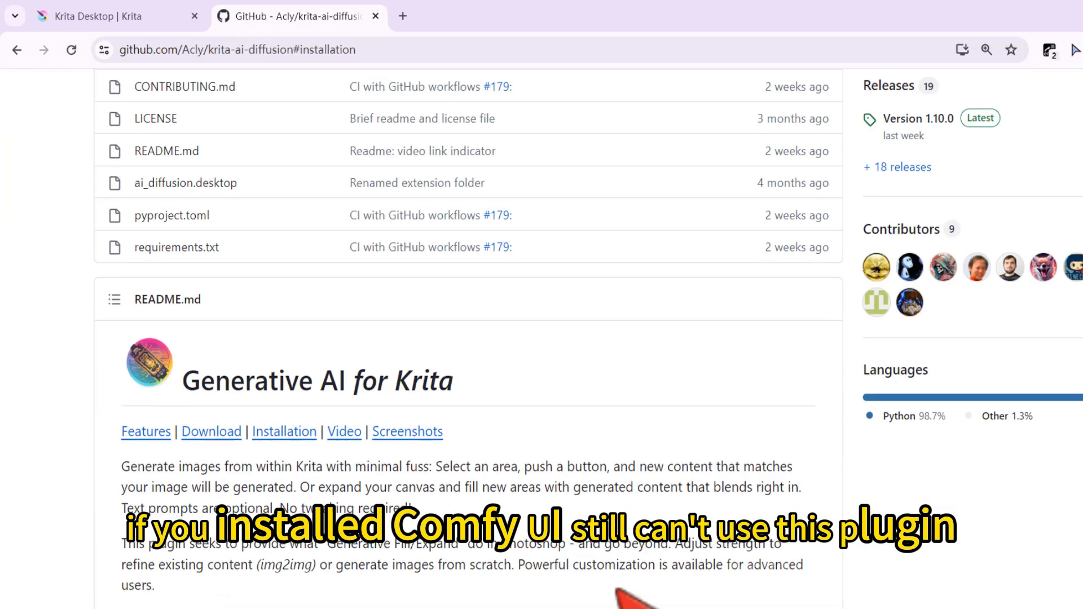
scroll("down", 3)
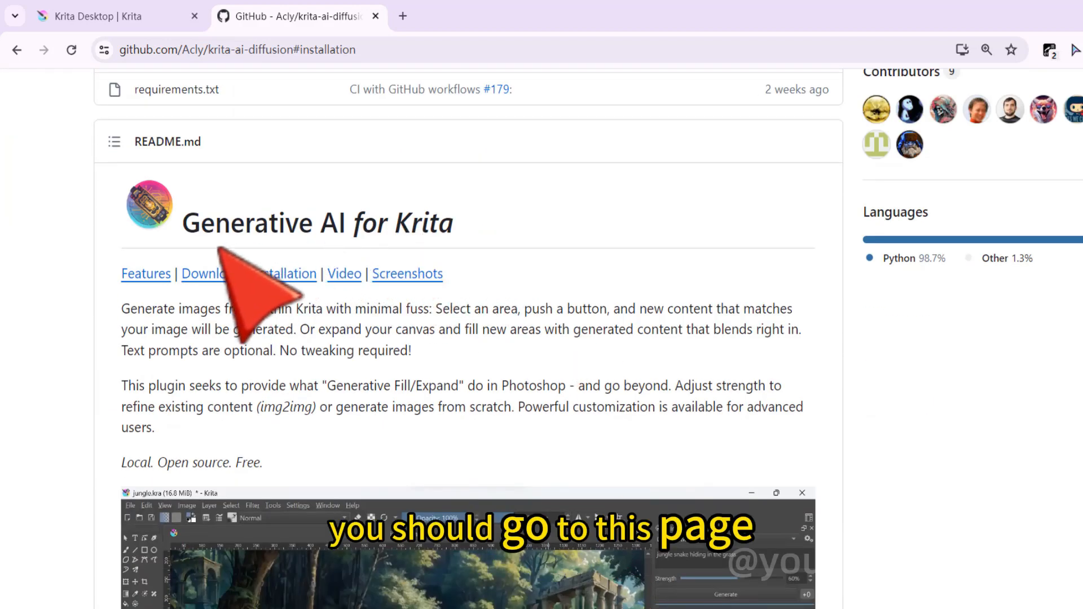
scroll("down", 3)
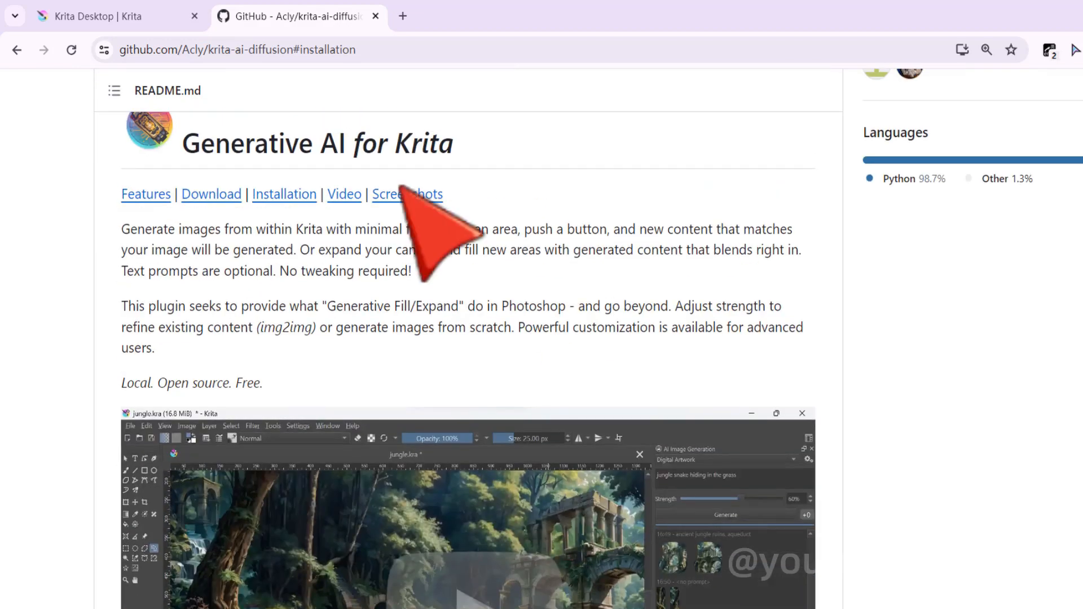
mouse_move(285, 194)
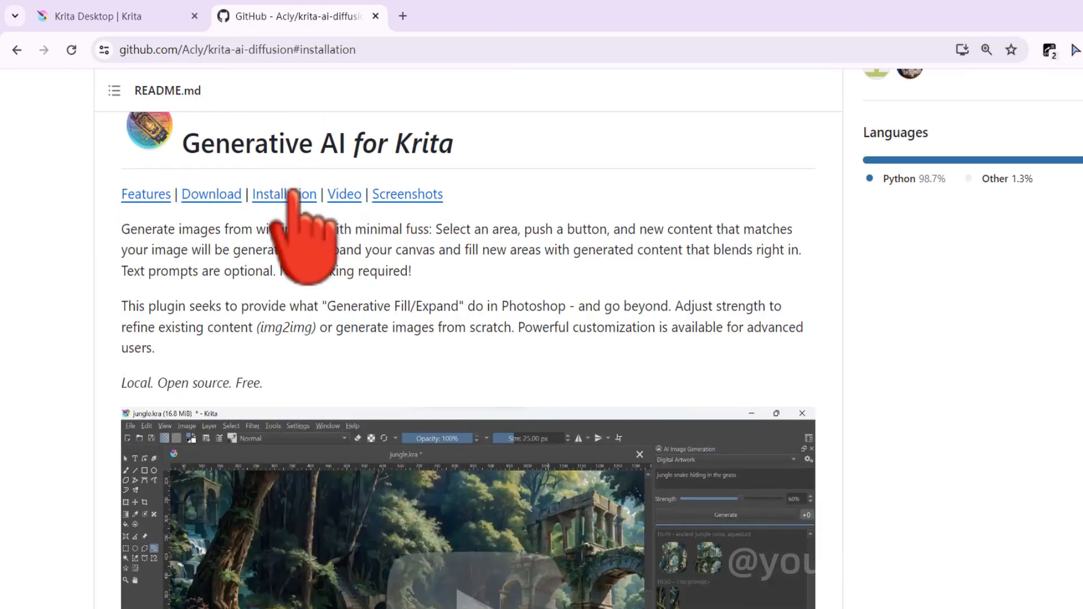
scroll("down", 3)
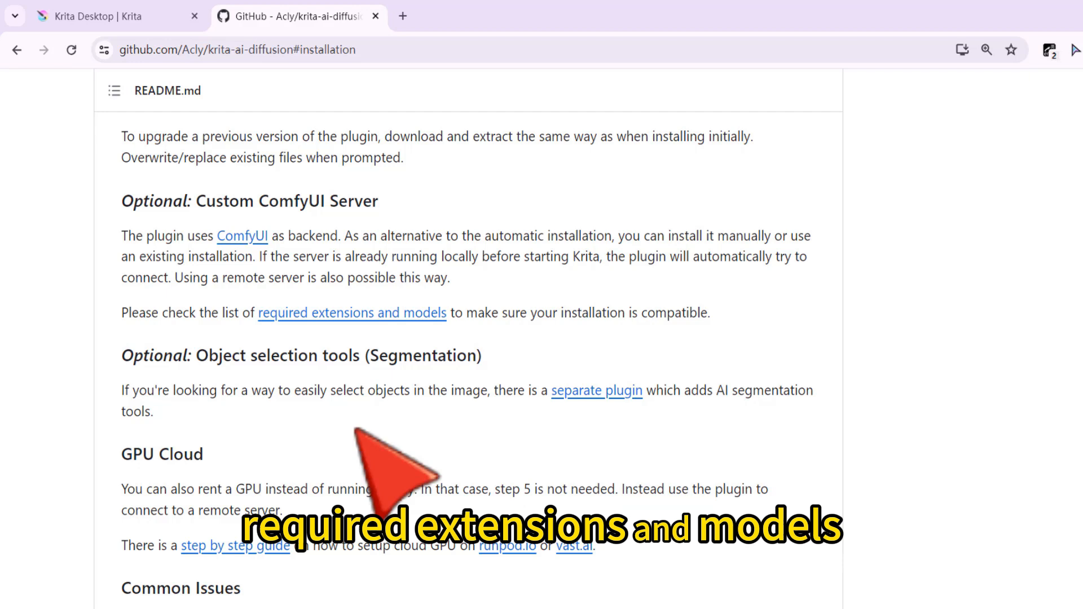
left_click(351, 313)
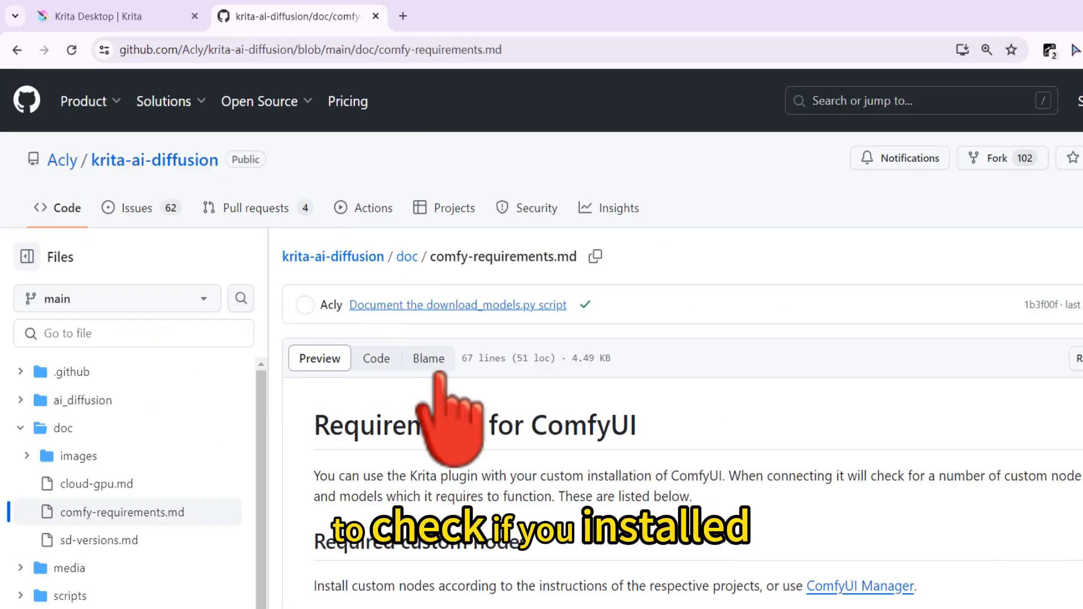
scroll("down", 3)
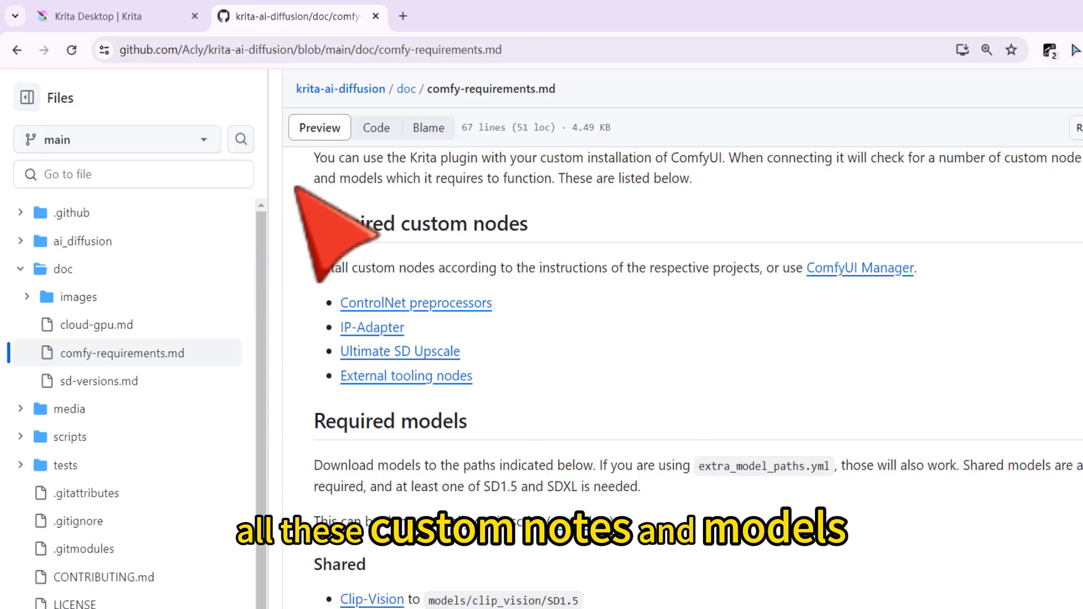
mouse_move(535, 435)
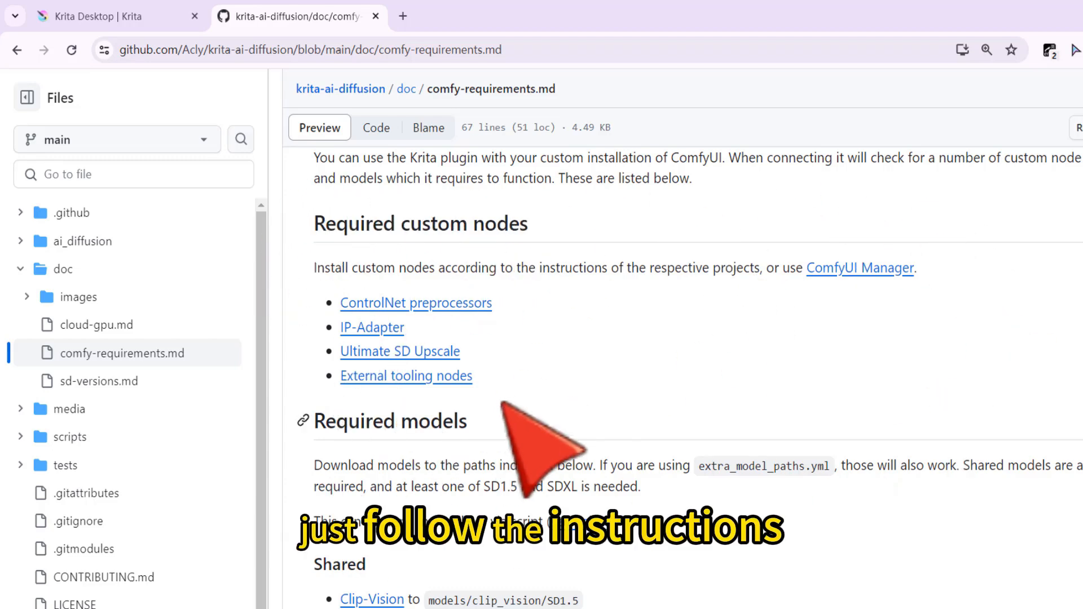
scroll("down", 3)
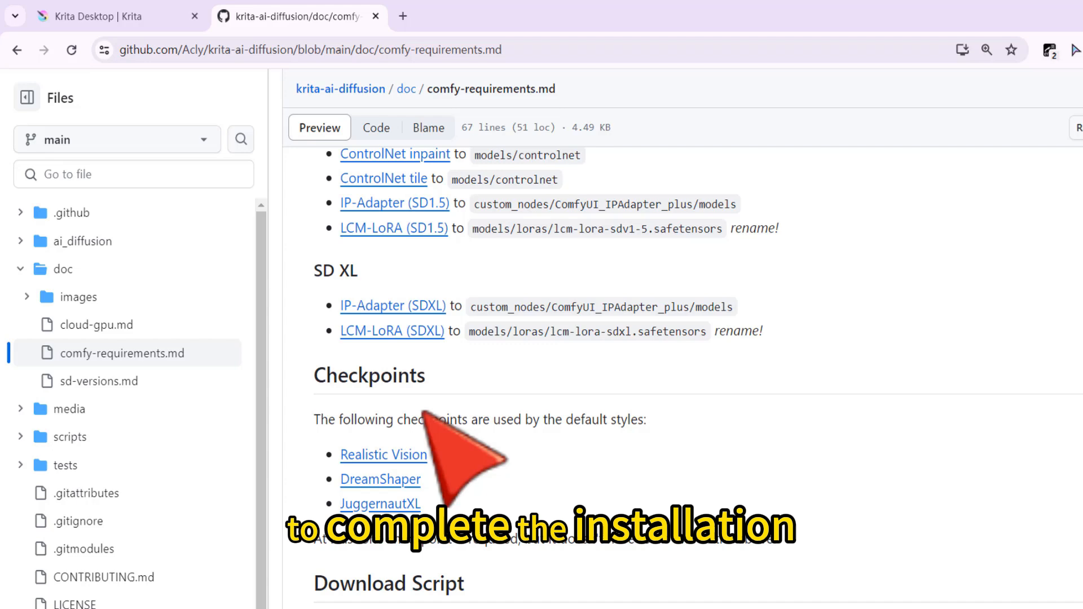